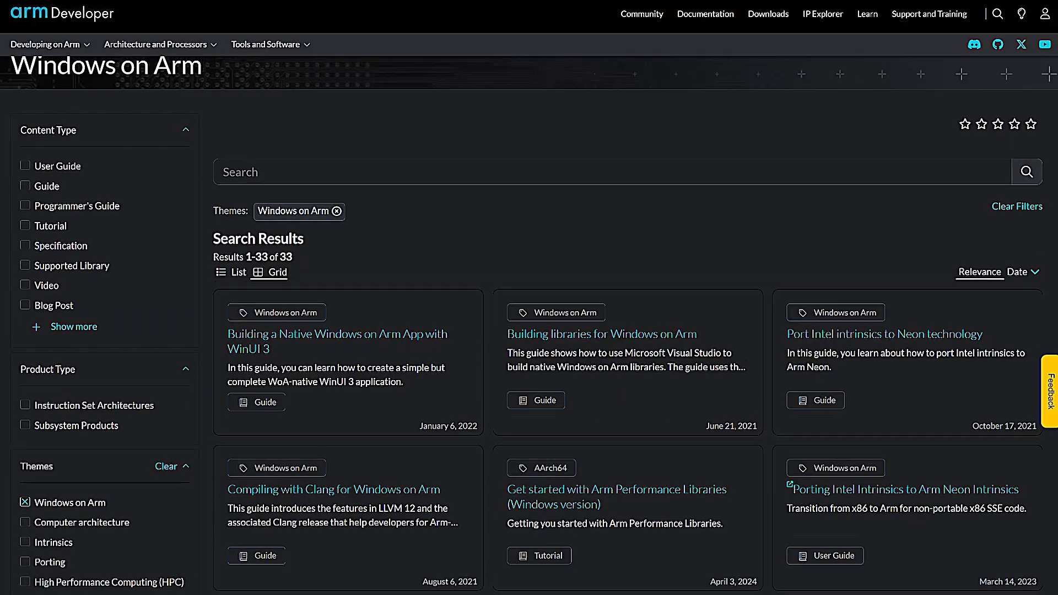
scroll("down", 3)
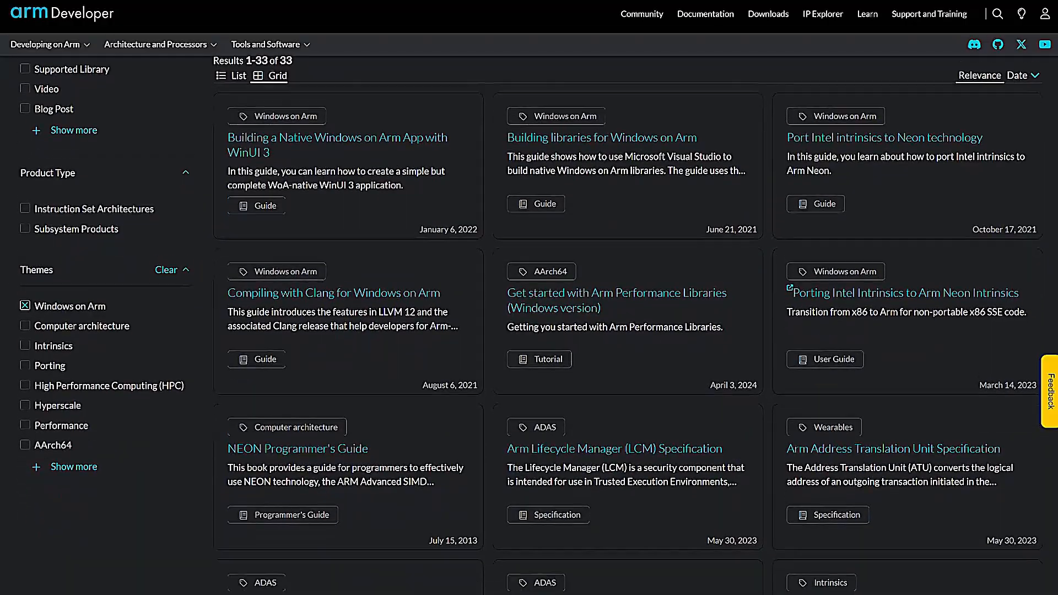
scroll("down", 3)
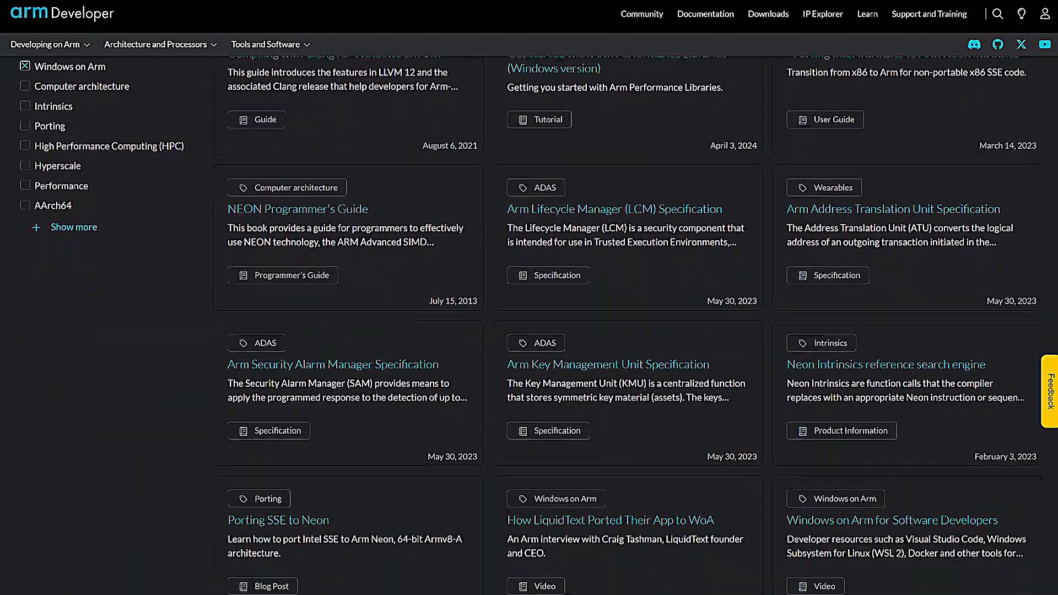
scroll("down", 3)
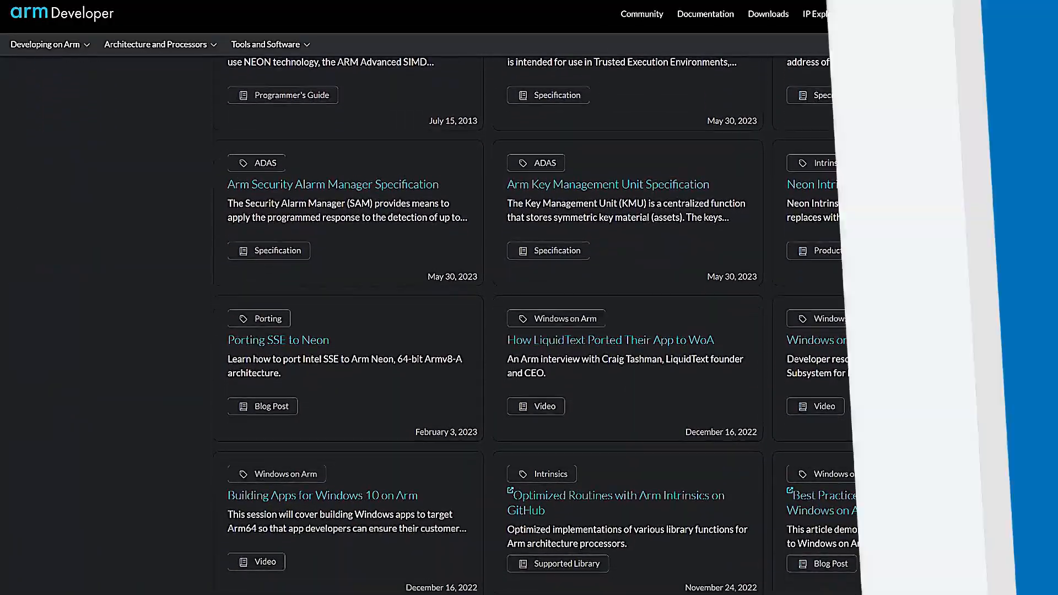